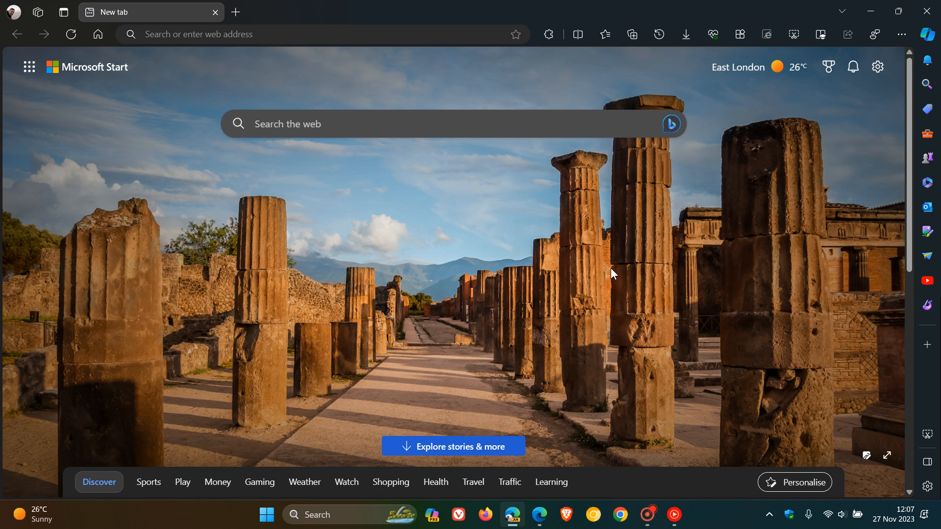
mouse_move(643, 300)
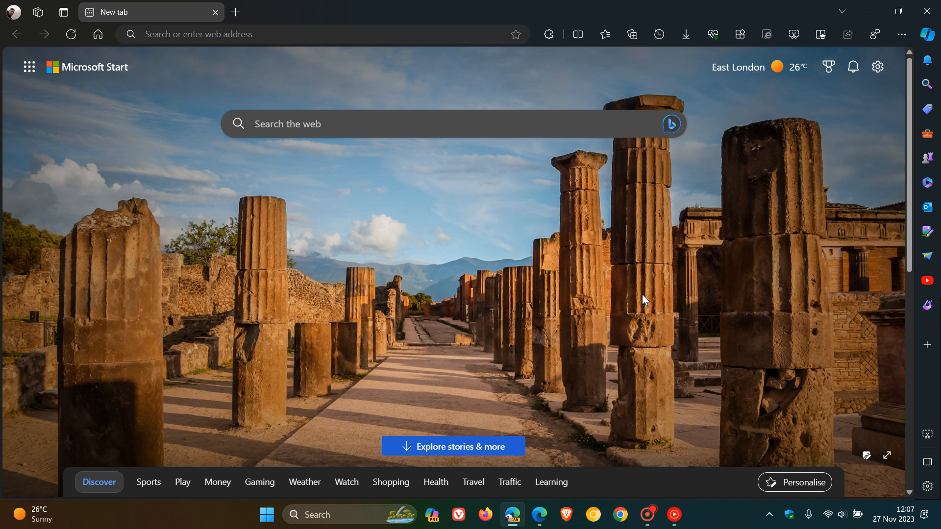
mouse_move(802, 105)
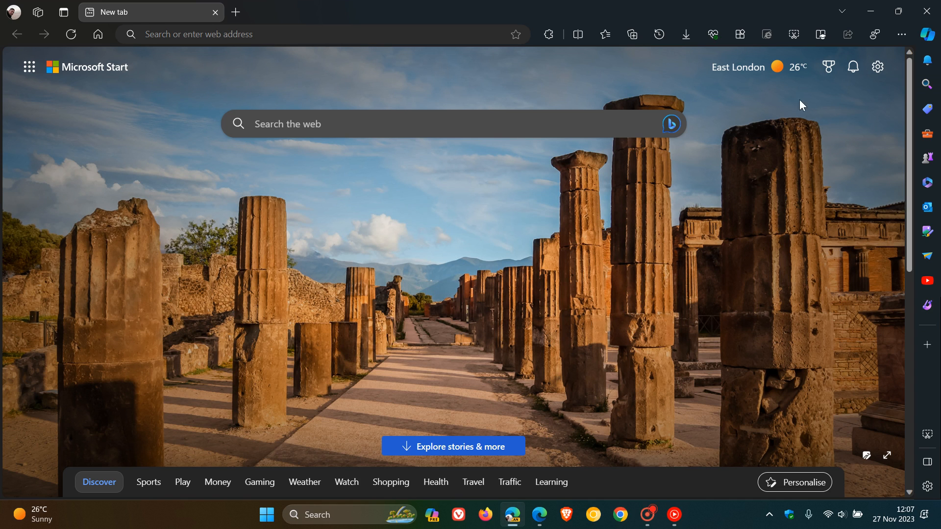
mouse_move(793, 35)
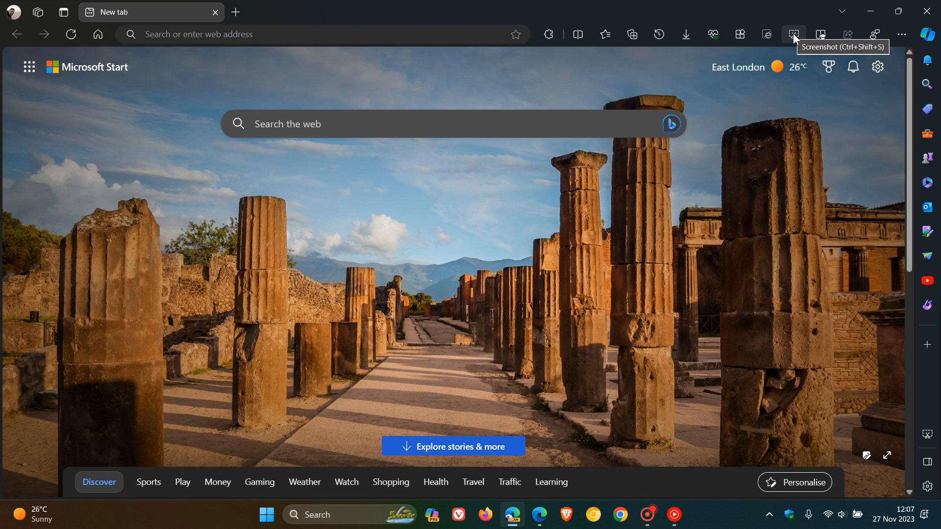
mouse_move(793, 38)
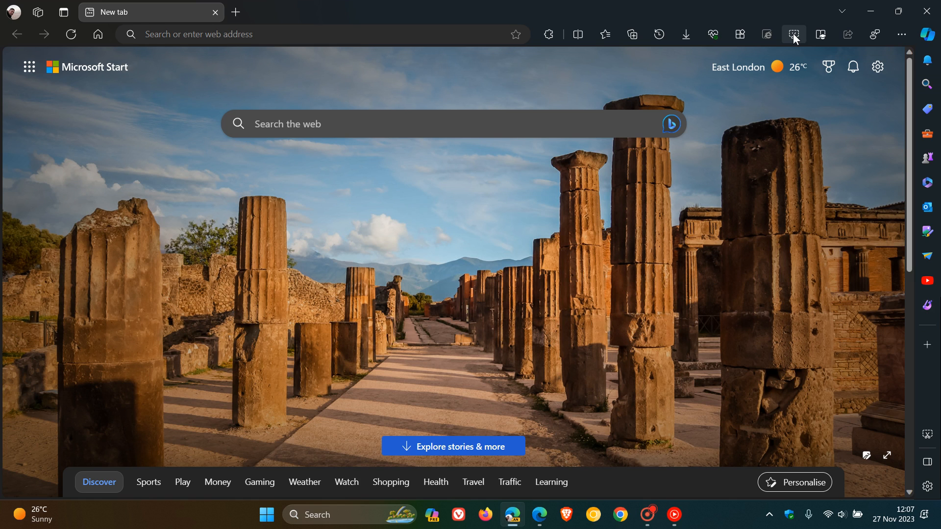
Show the Canary main menu with Screenshot and expand the More tools submenu.
left_click(792, 35)
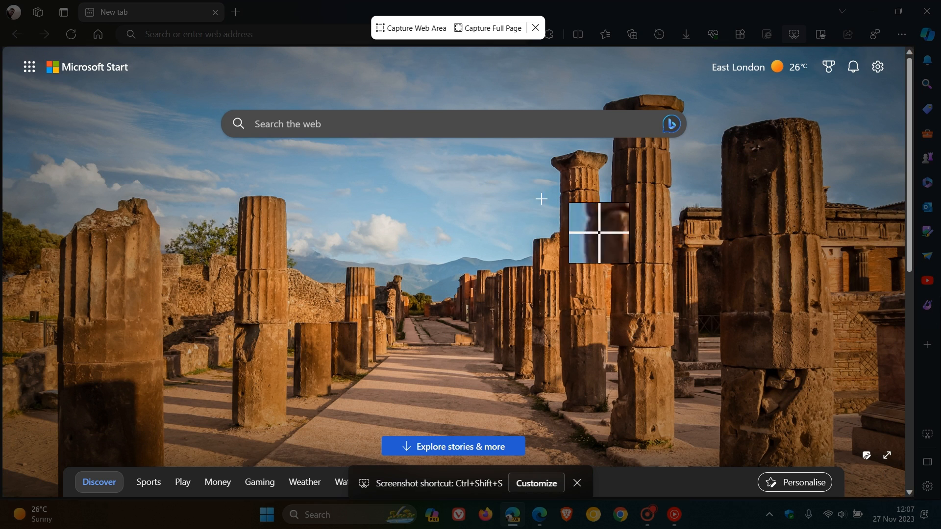
mouse_move(478, 239)
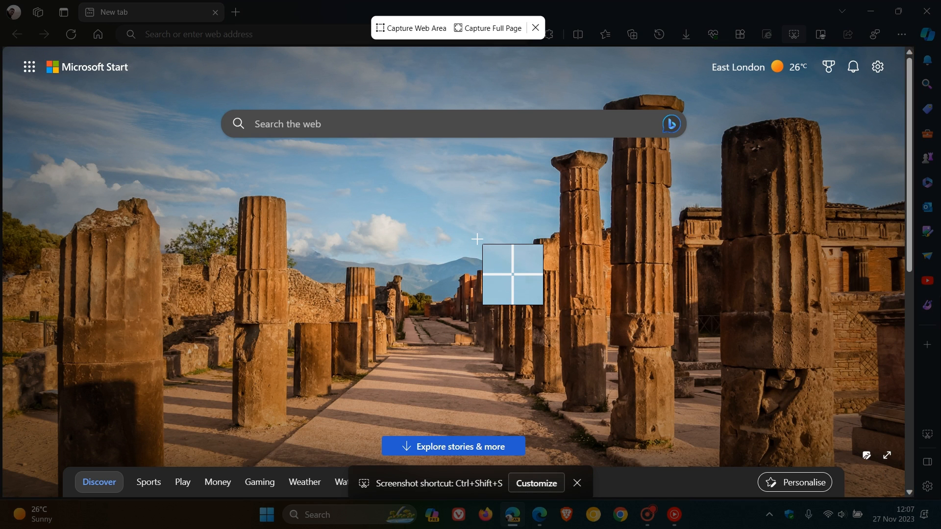
mouse_move(469, 210)
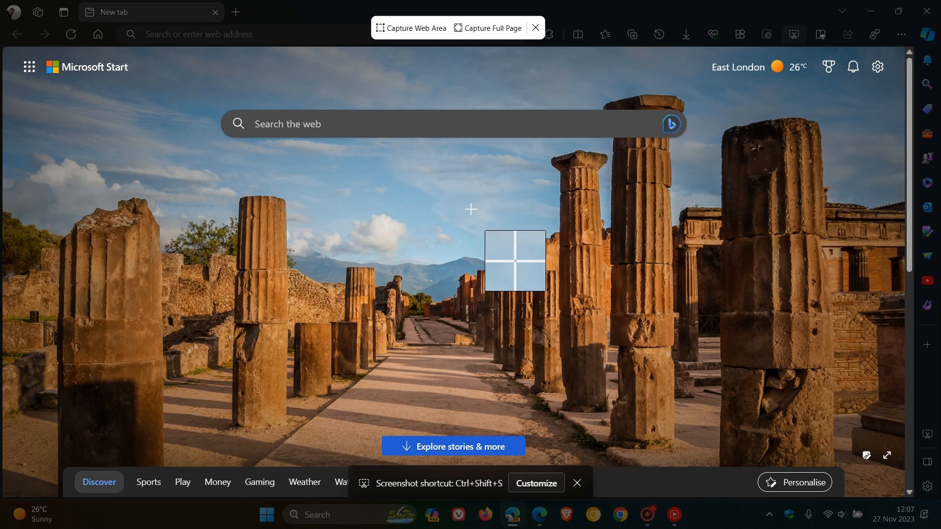
mouse_move(443, 62)
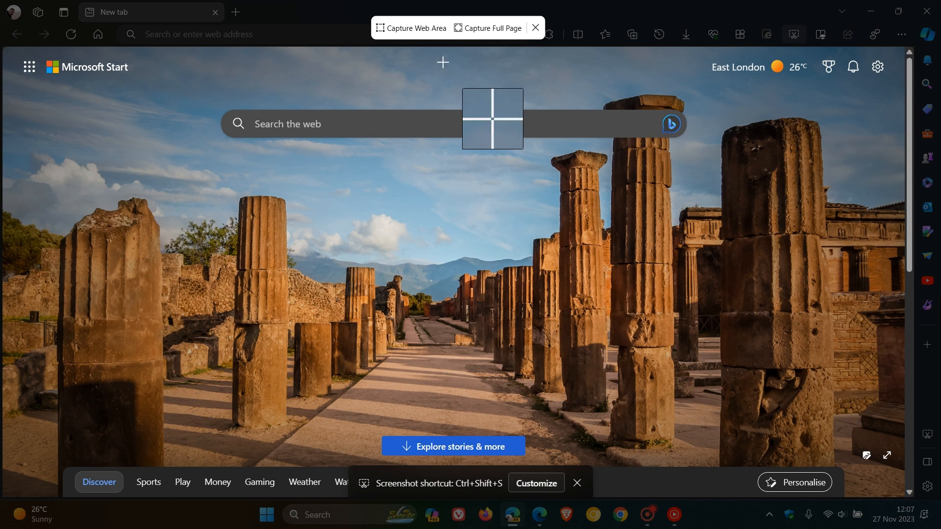
mouse_move(537, 43)
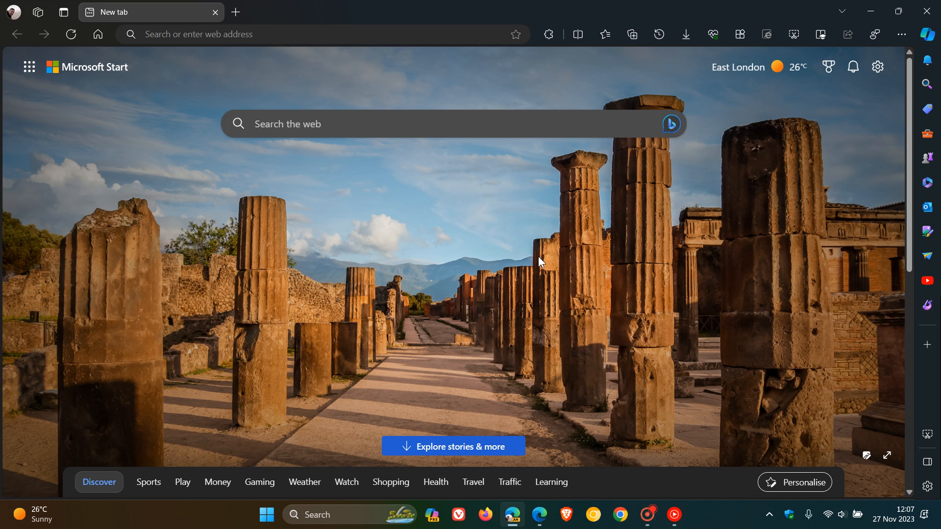
mouse_move(626, 274)
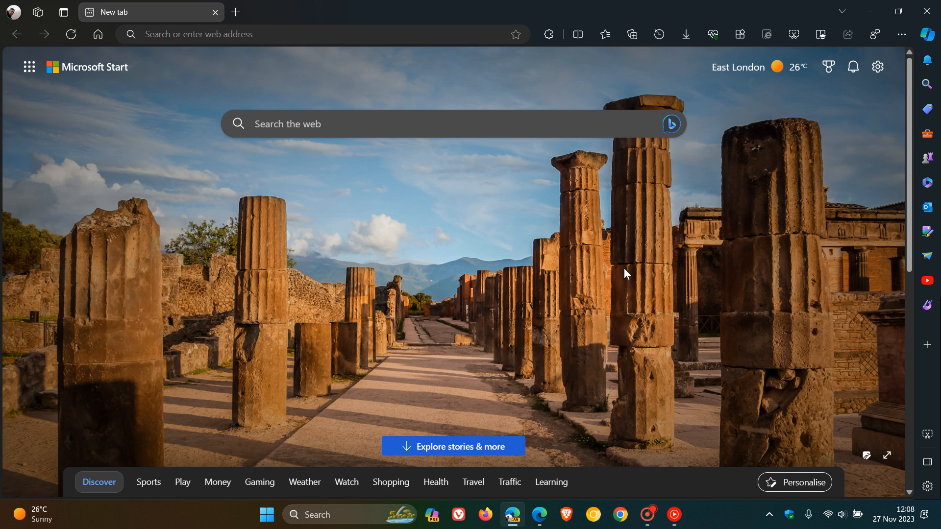
mouse_move(900, 34)
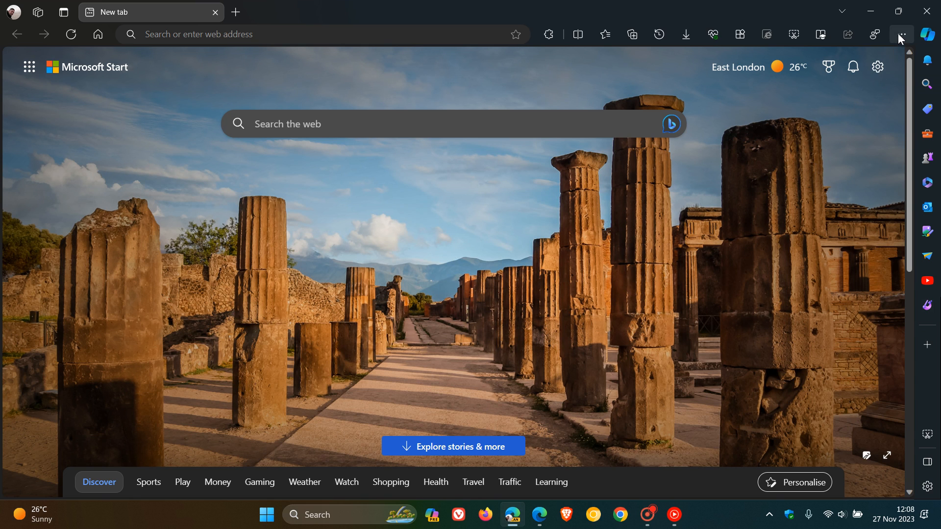
left_click(900, 35)
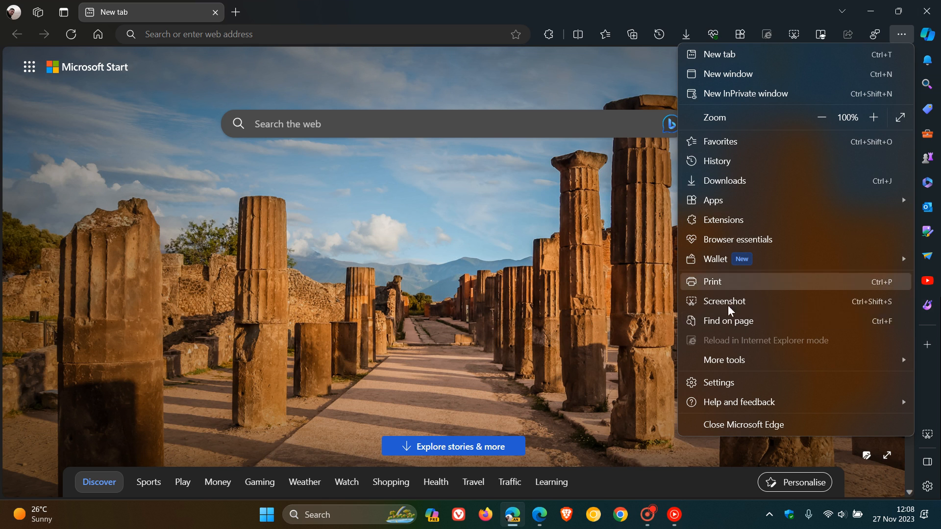
left_click(724, 360)
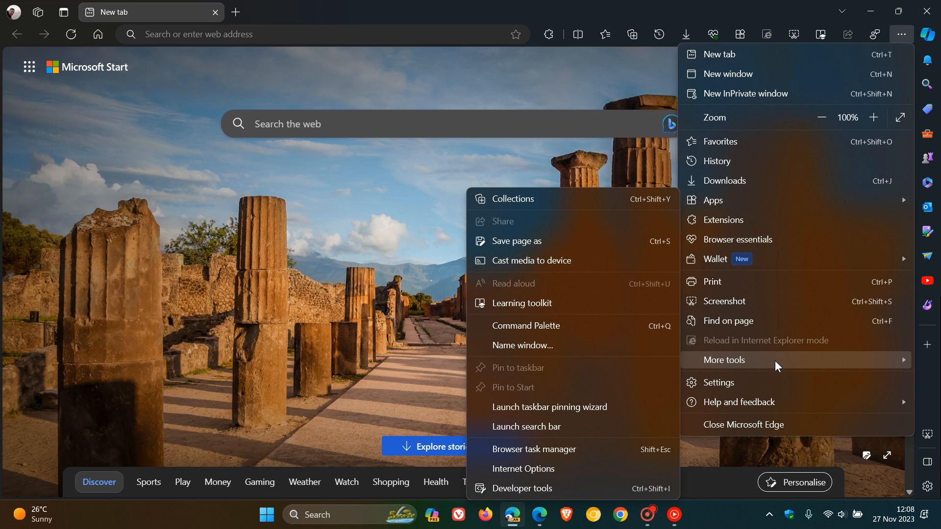
mouse_move(777, 336)
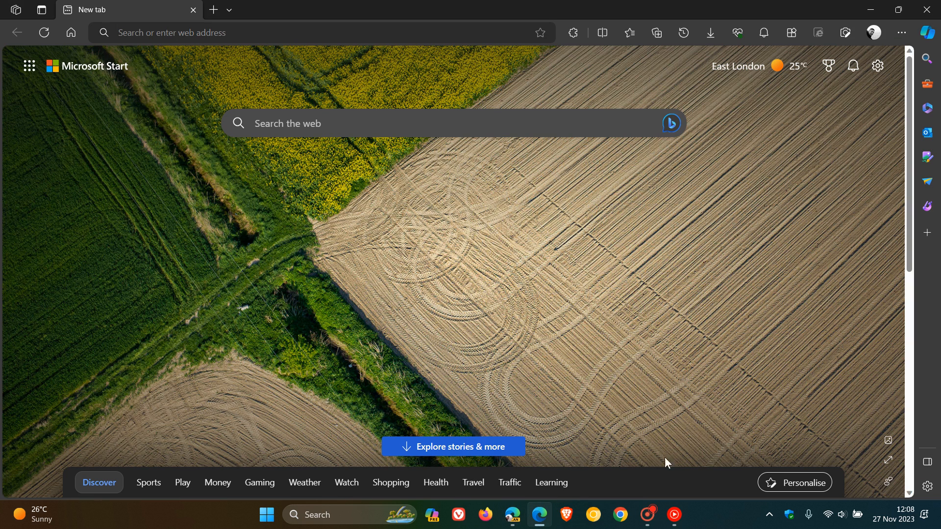
mouse_move(731, 302)
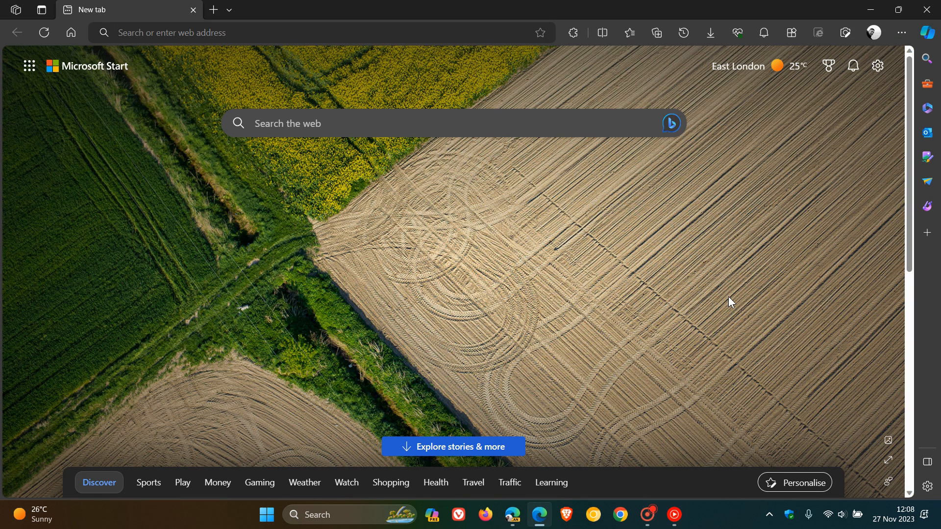
Show the stable Edge main menu listing Web capture, then dismiss it.
left_click(900, 32)
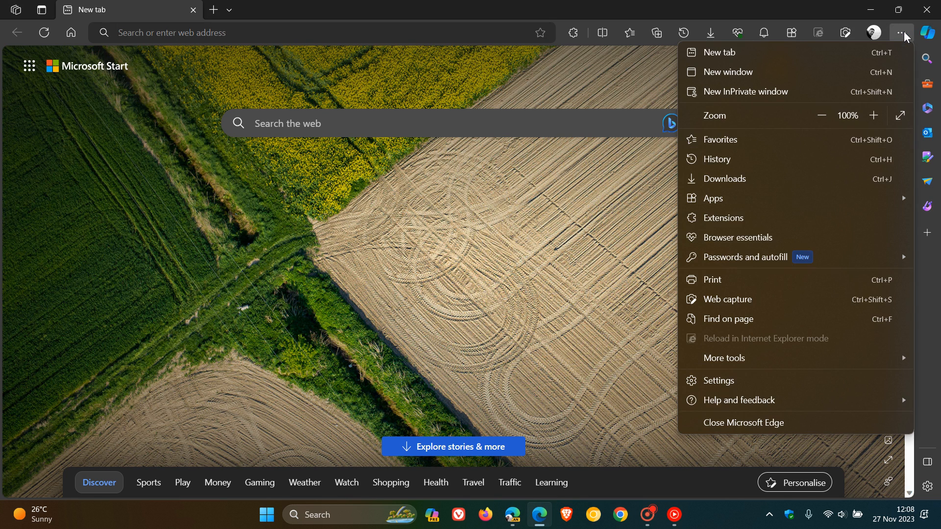
mouse_move(753, 308)
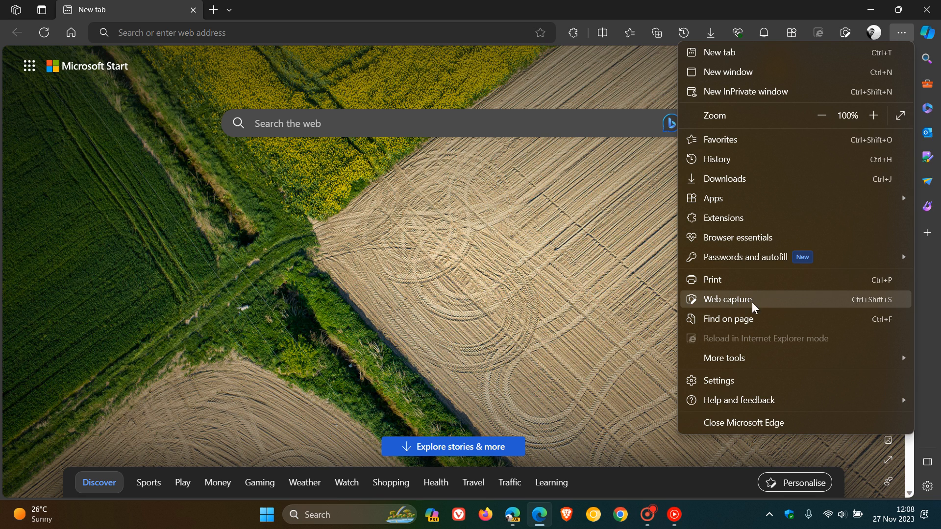
mouse_move(711, 308)
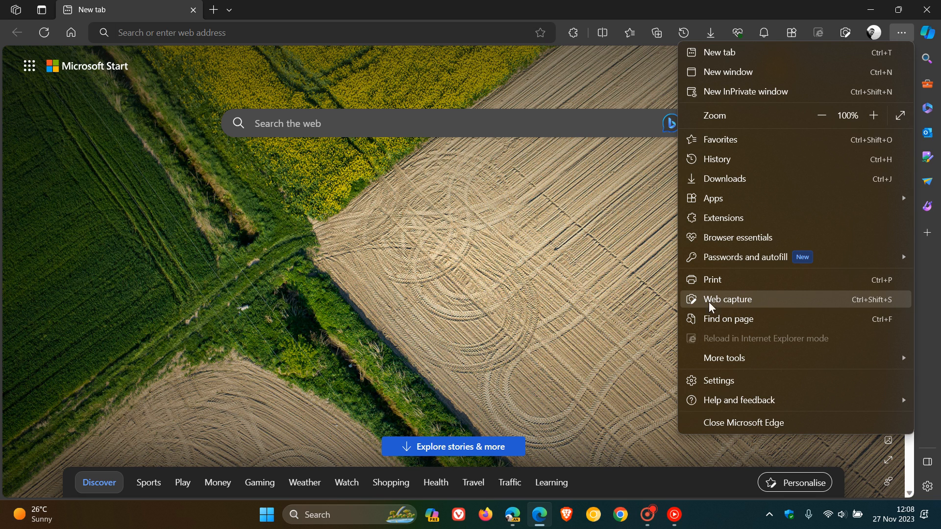
left_click(580, 274)
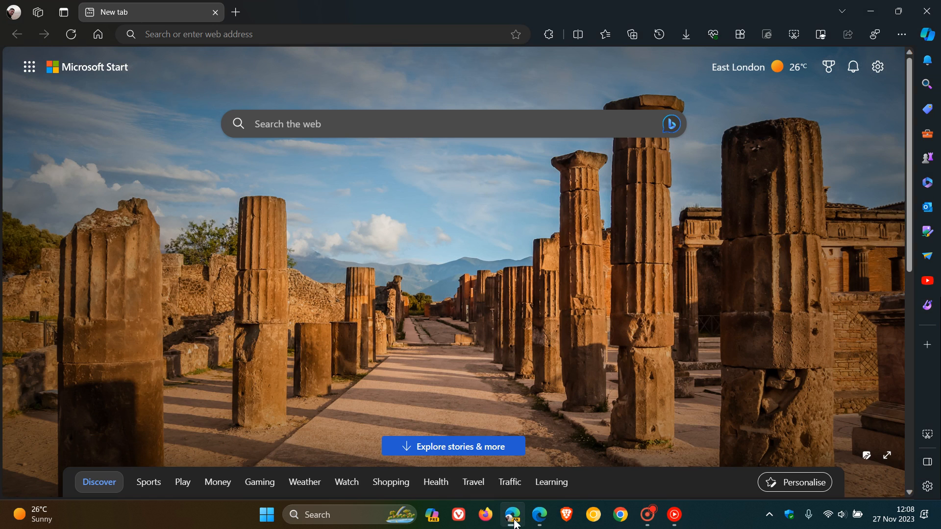
mouse_move(792, 34)
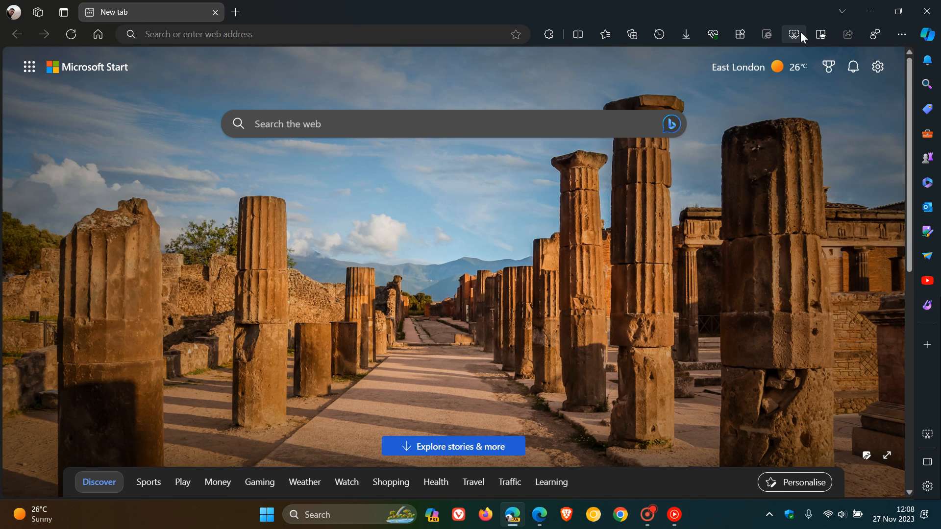
mouse_move(792, 35)
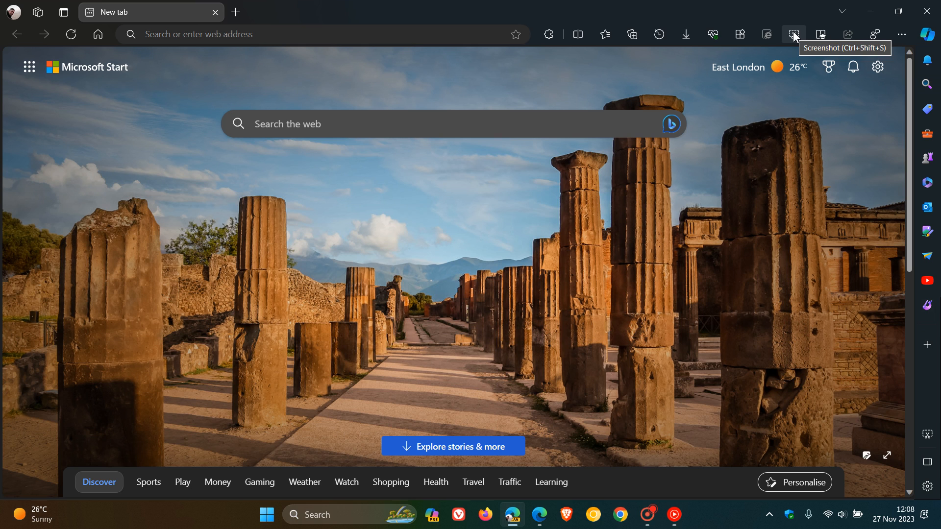
mouse_move(37, 105)
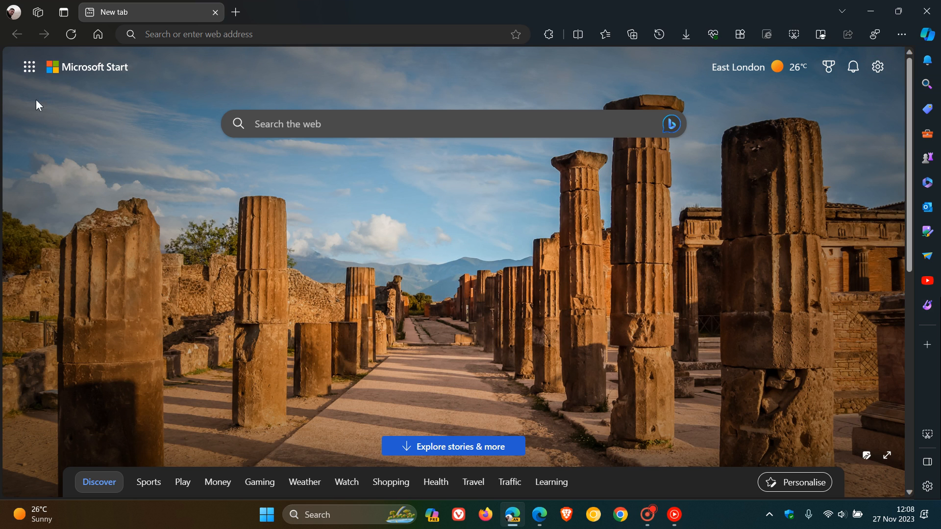
Reach the Settings My account page from the profile flyout in Canary.
left_click(12, 12)
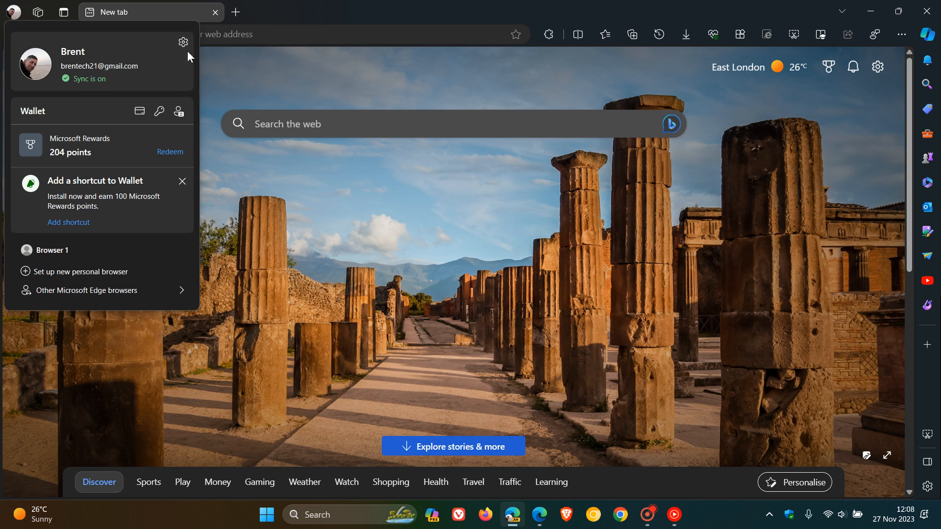
left_click(184, 42)
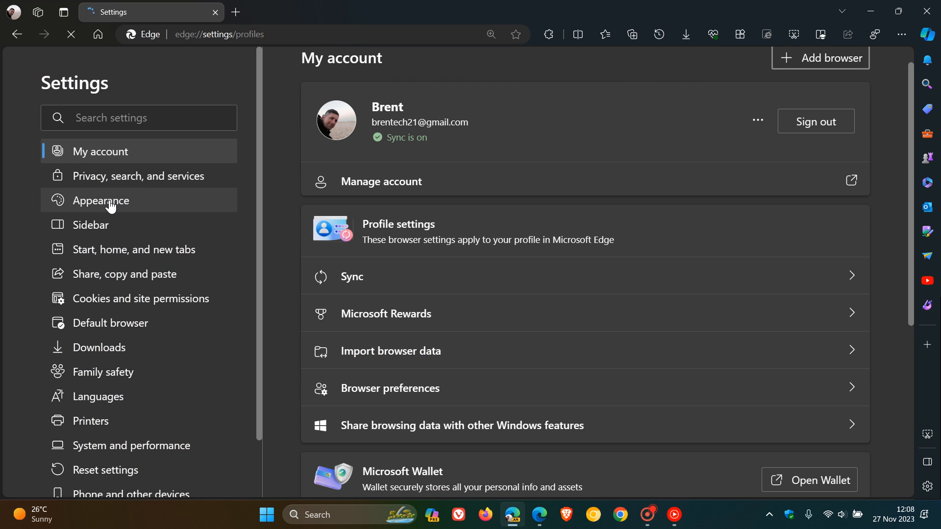
Show the Appearance toolbar button list with the Screenshot button toggle on.
left_click(102, 200)
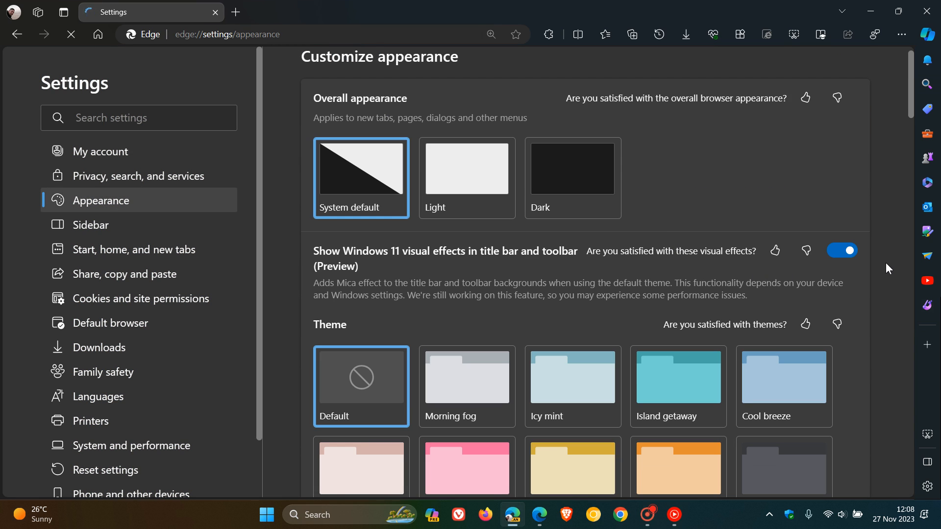
scroll("down", 3)
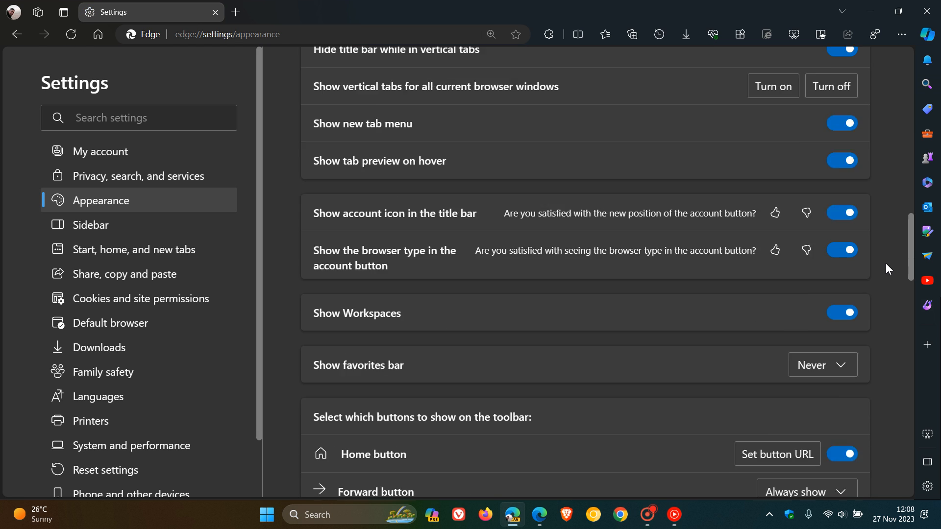
scroll("down", 3)
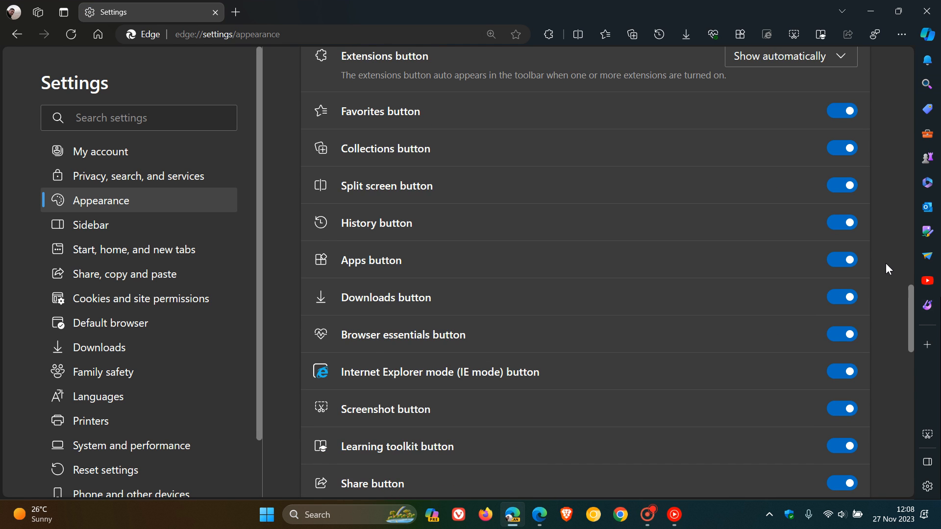
scroll("down", 3)
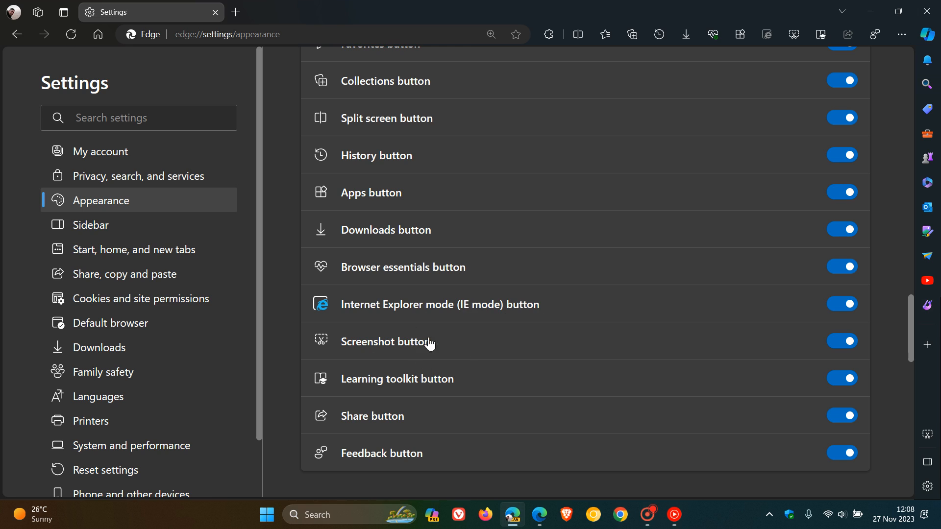
mouse_move(381, 86)
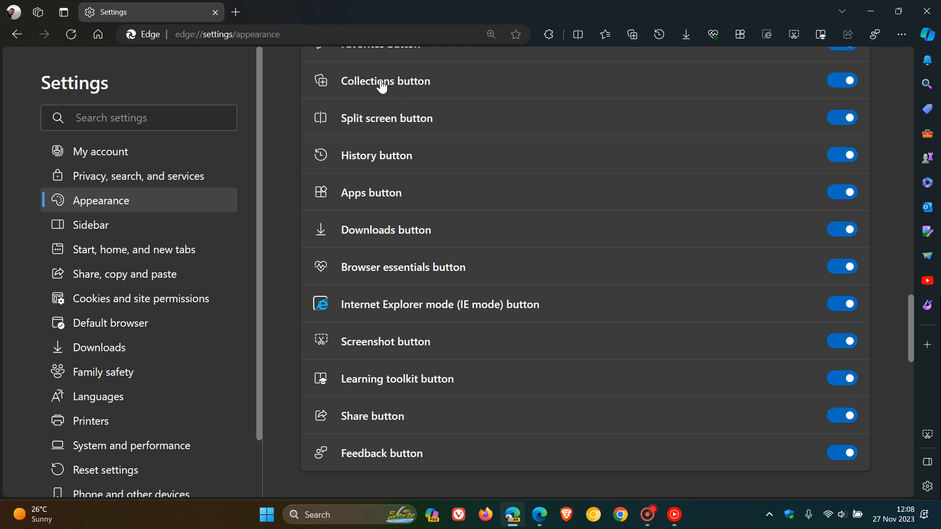
mouse_move(532, 367)
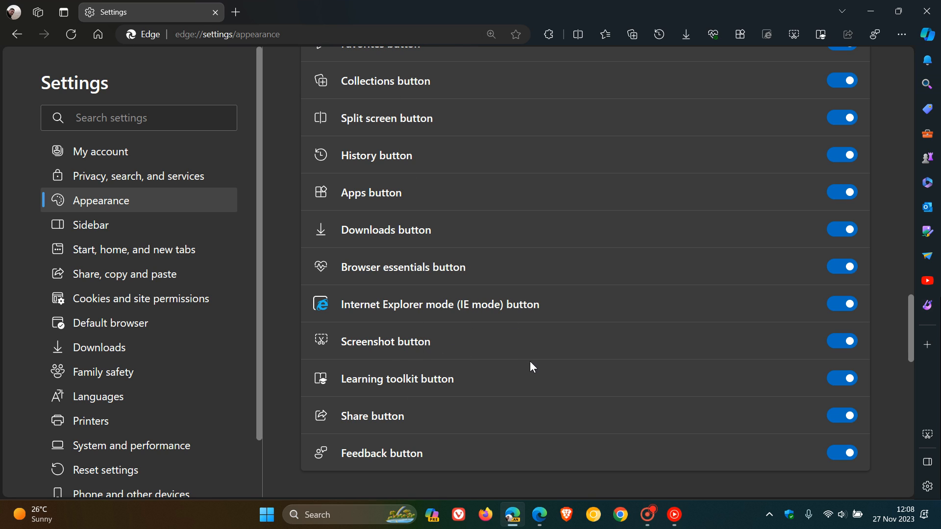
mouse_move(420, 348)
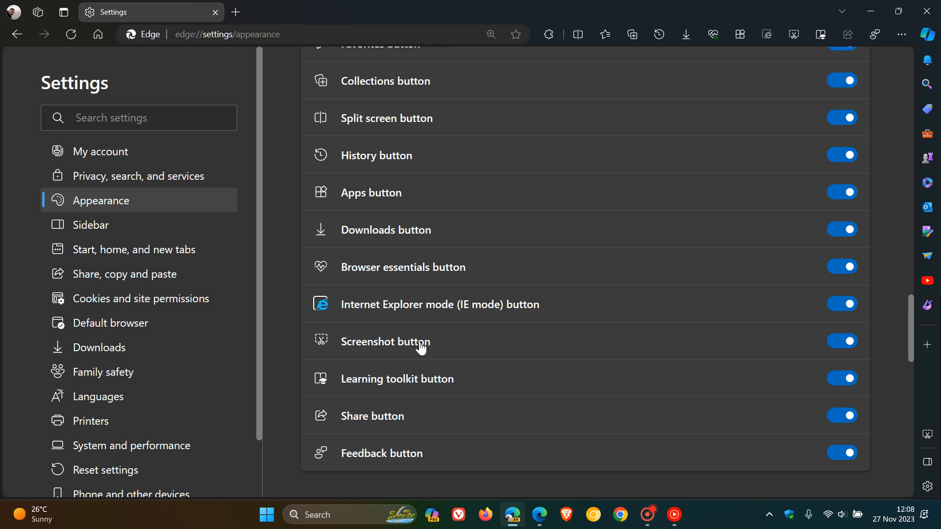
mouse_move(404, 239)
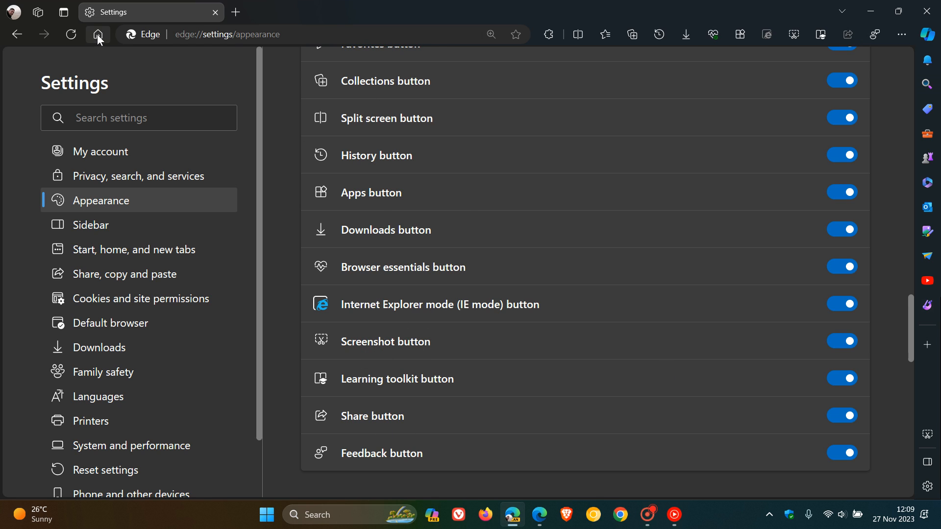
mouse_move(97, 34)
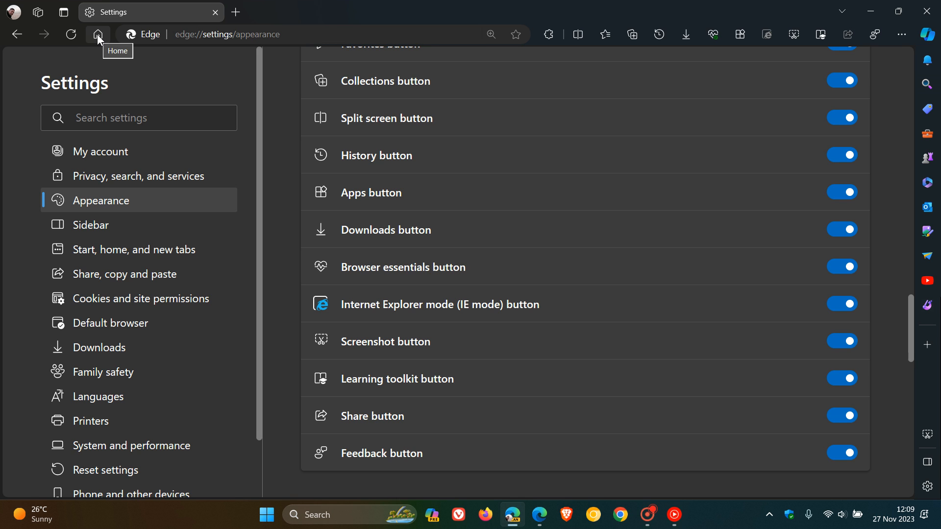
Return from Settings to the new tab page and focus the address bar.
left_click(97, 35)
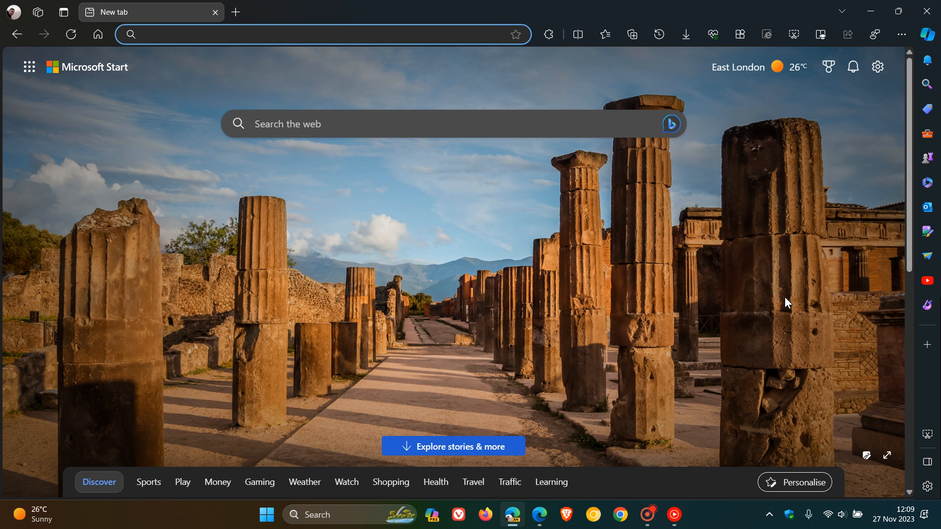
left_click(324, 34)
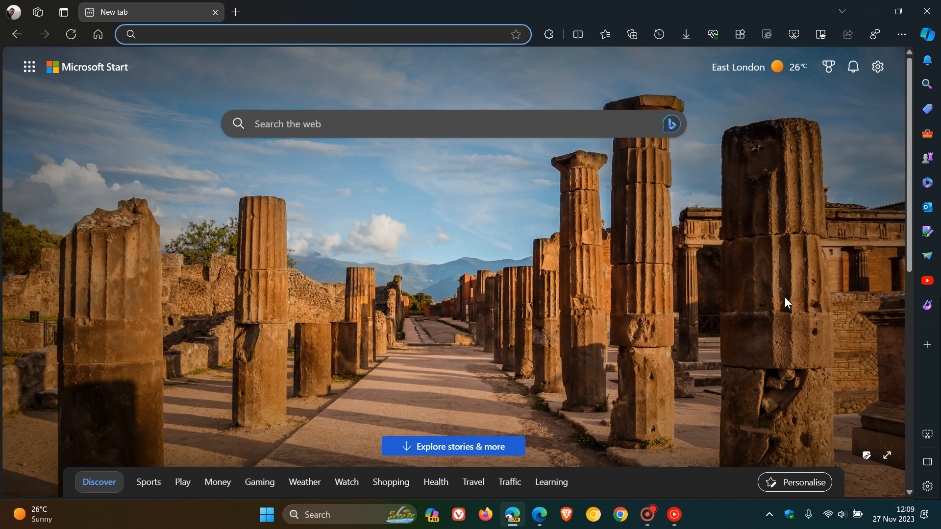
left_click(324, 34)
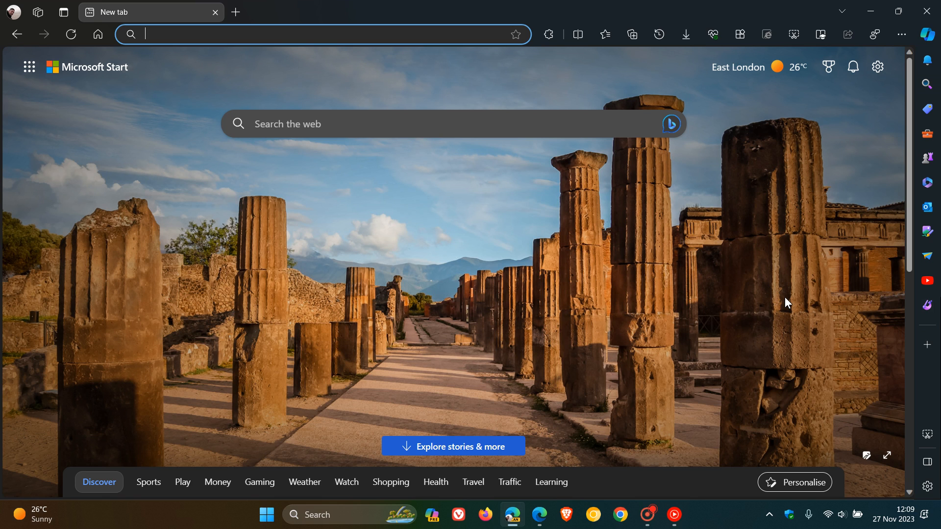
mouse_move(900, 34)
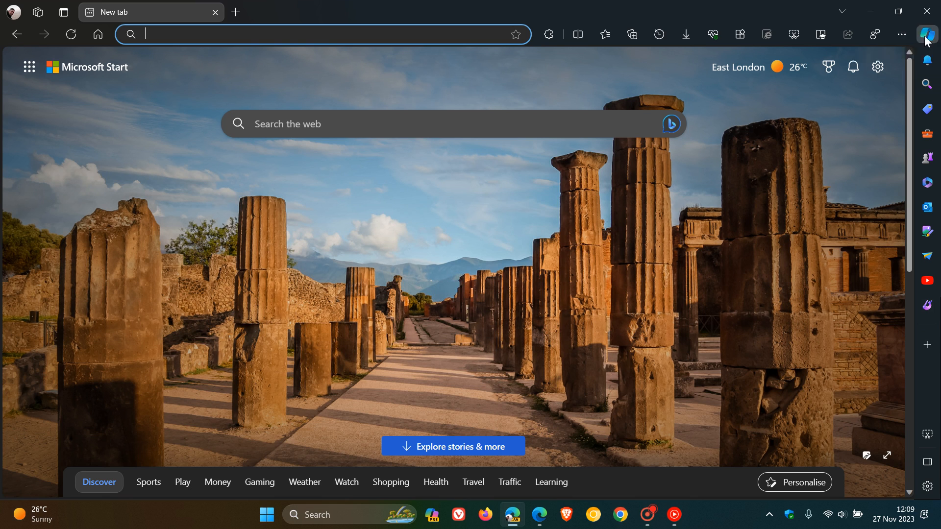
left_click(926, 35)
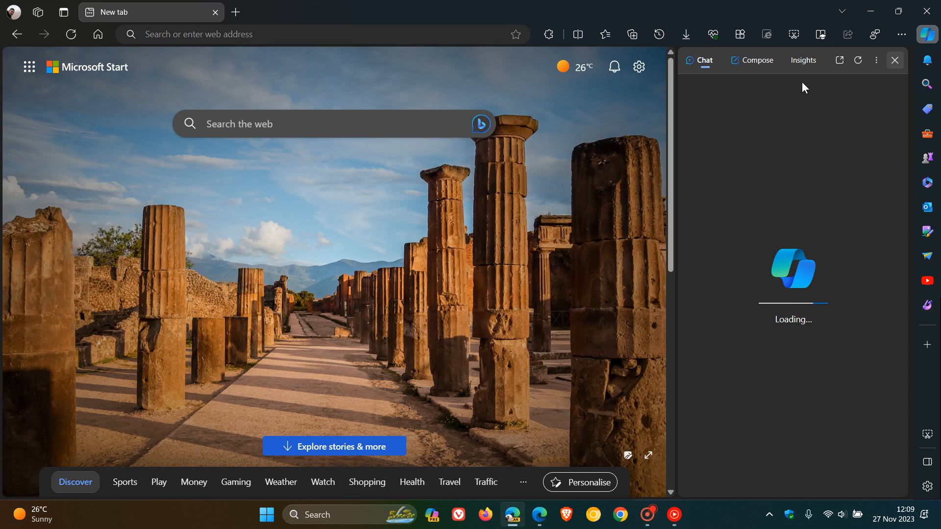
mouse_move(803, 61)
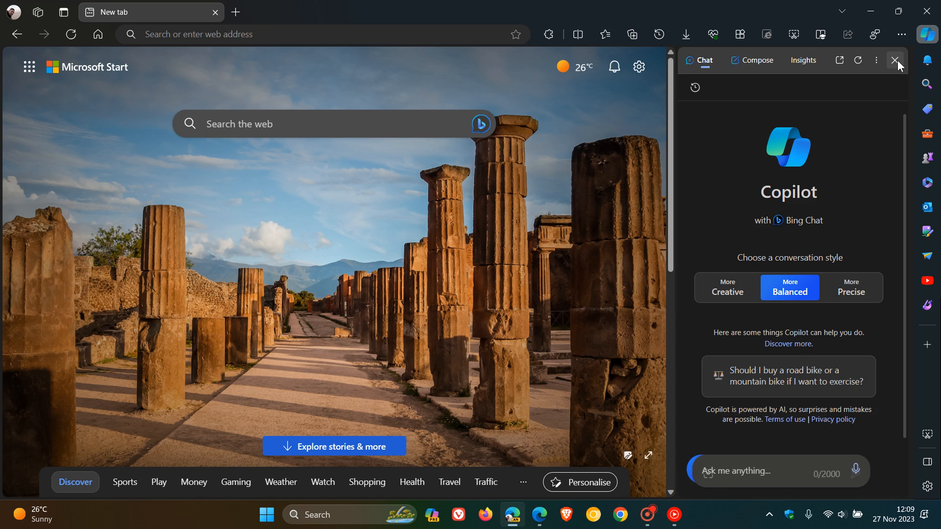
left_click(895, 60)
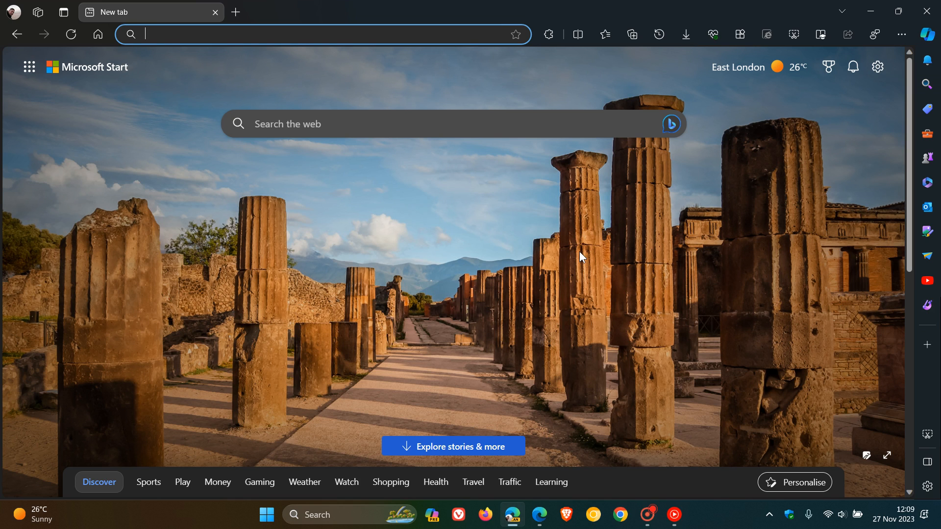
mouse_move(770, 136)
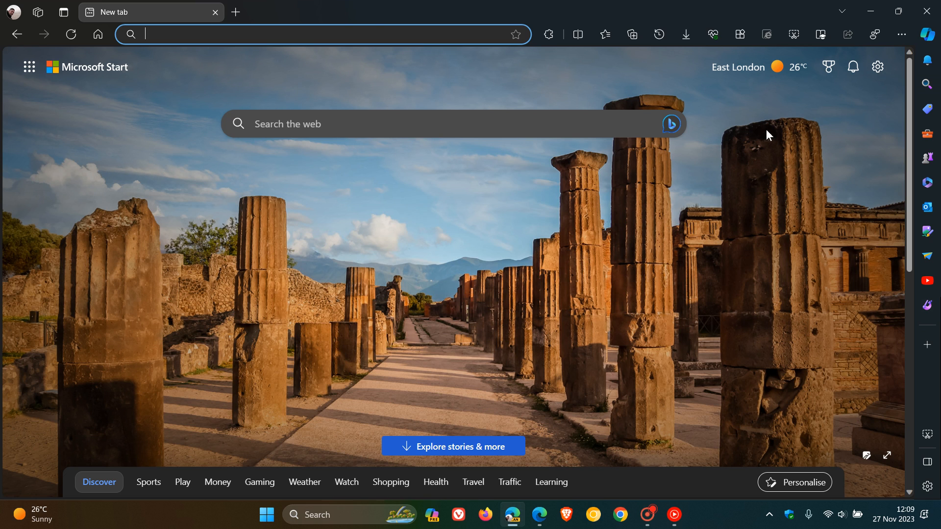
mouse_move(487, 251)
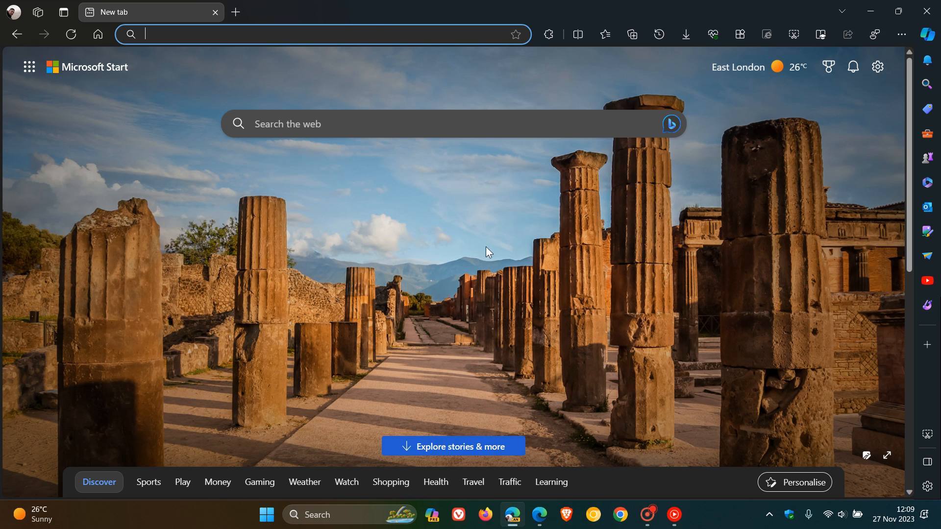
mouse_move(563, 257)
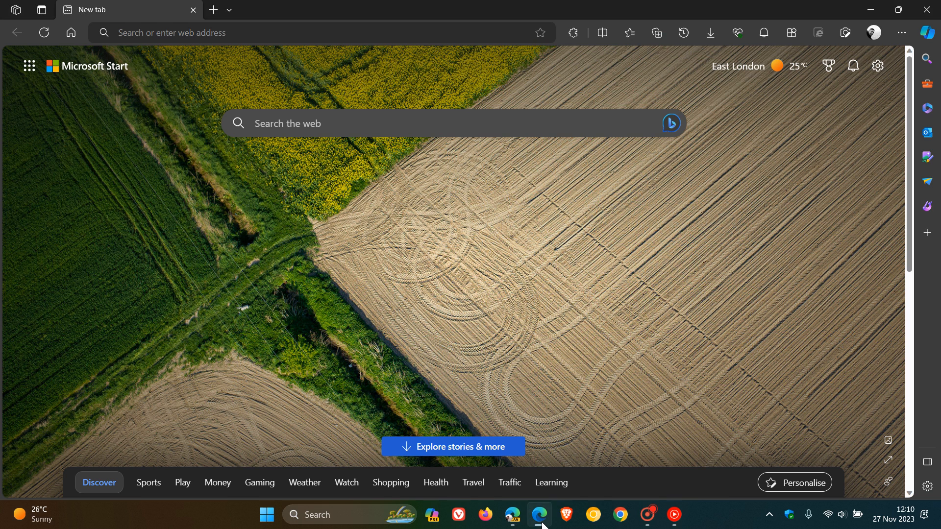
mouse_move(636, 265)
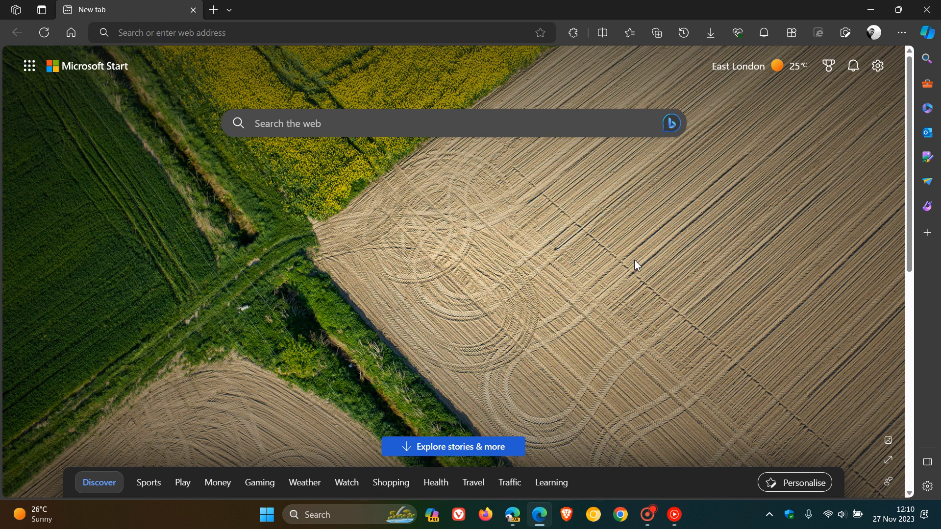
mouse_move(653, 277)
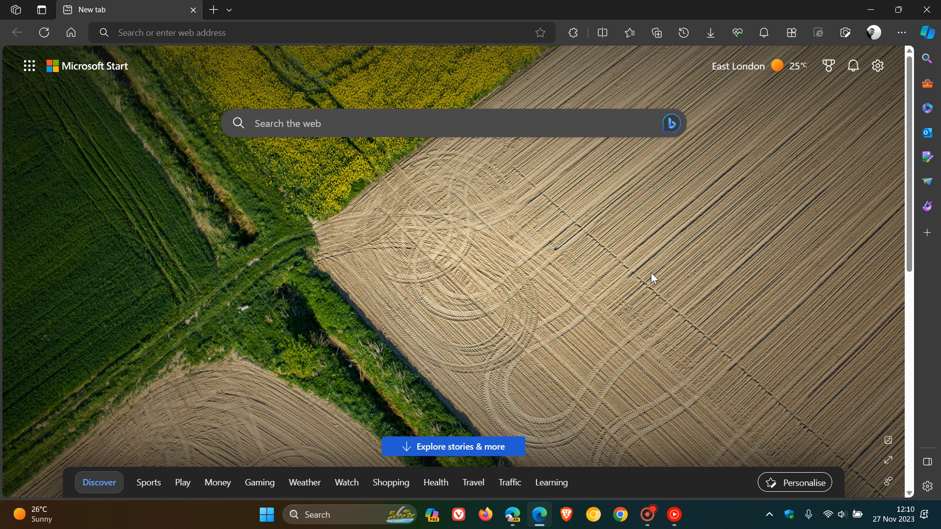
mouse_move(844, 32)
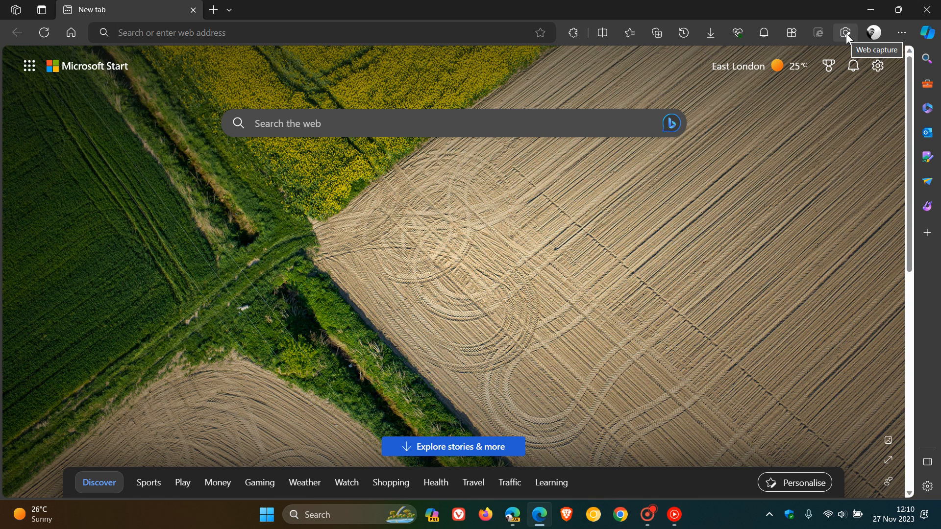
mouse_move(869, 12)
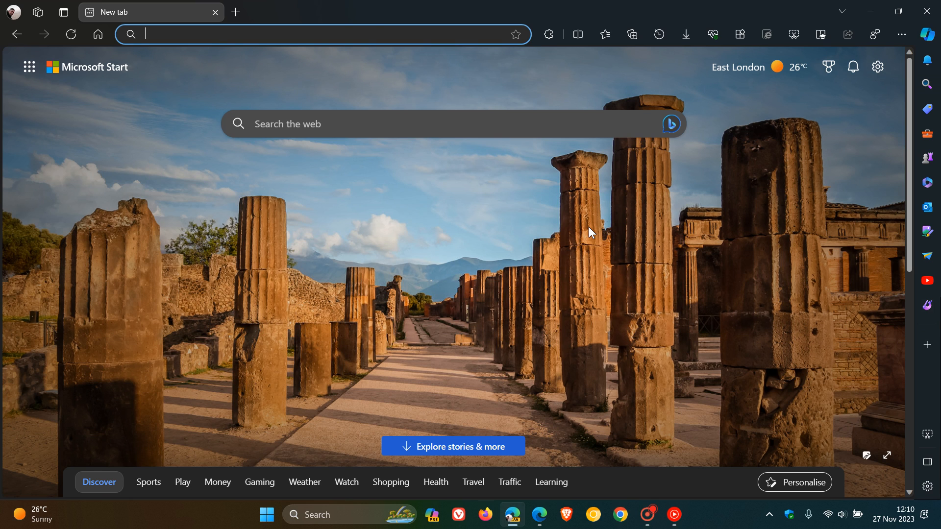
mouse_move(553, 285)
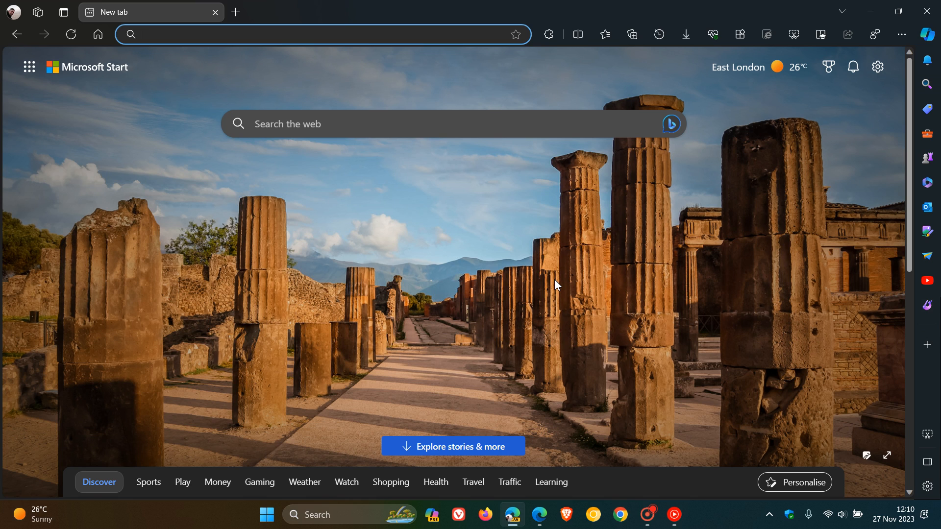